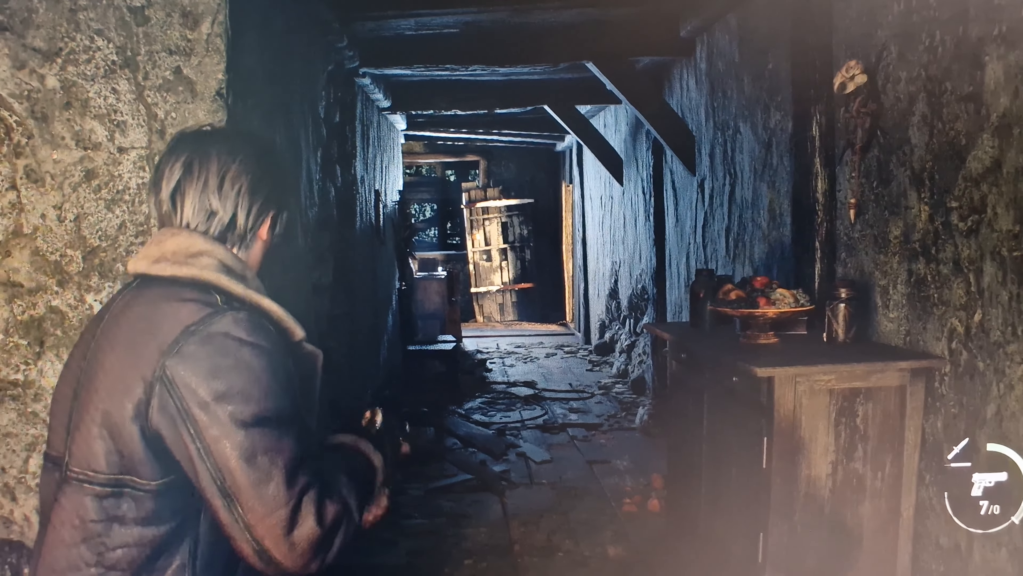
mouse_move(512, 288)
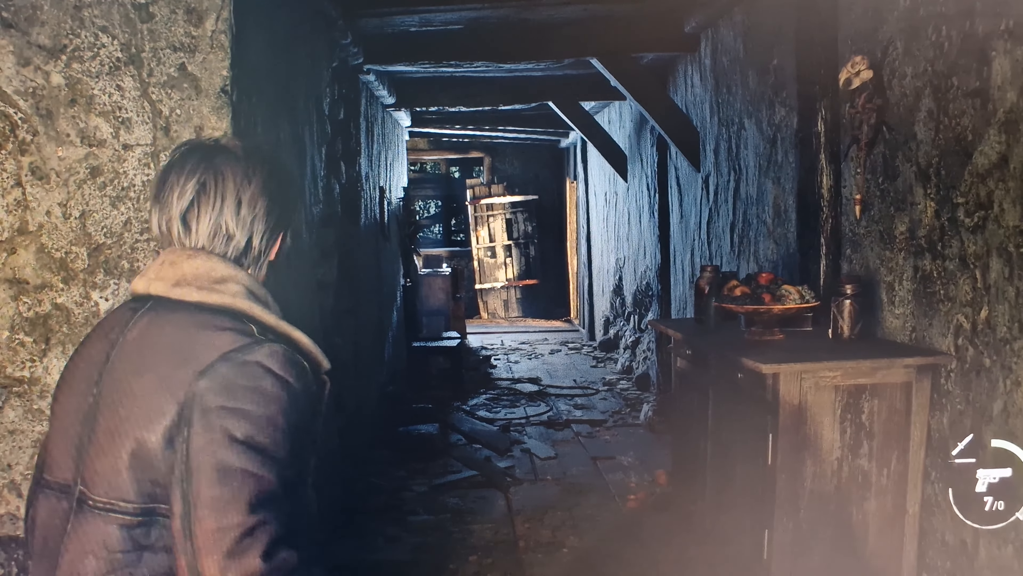